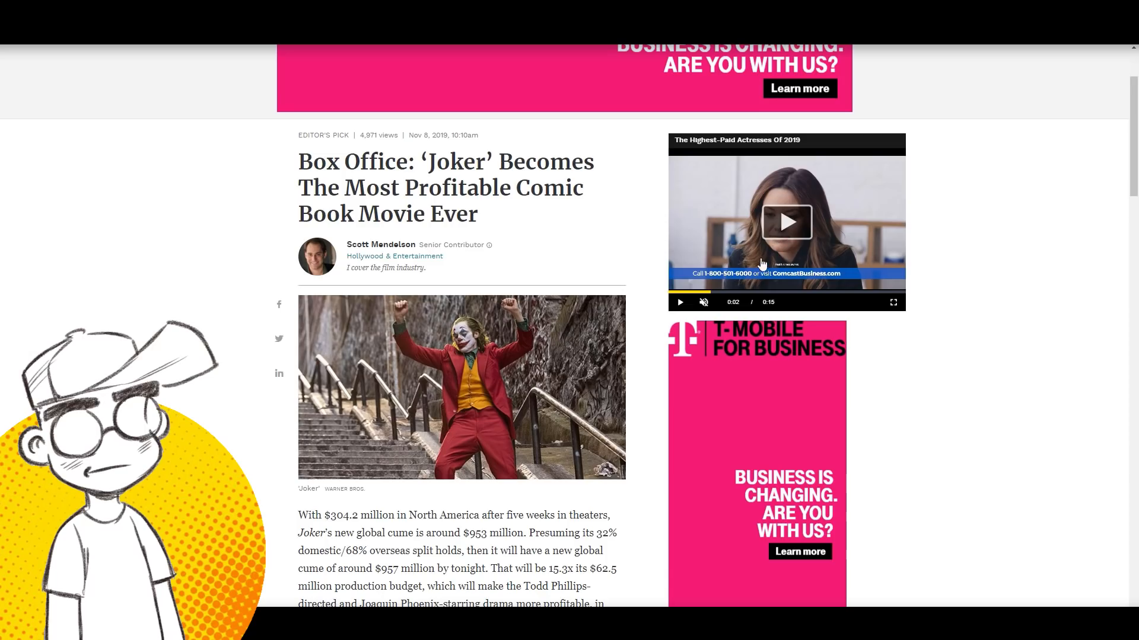
Step: Read down the Forbes Joker article through its budget-versus-gross paragraphs
scroll(down, 3)
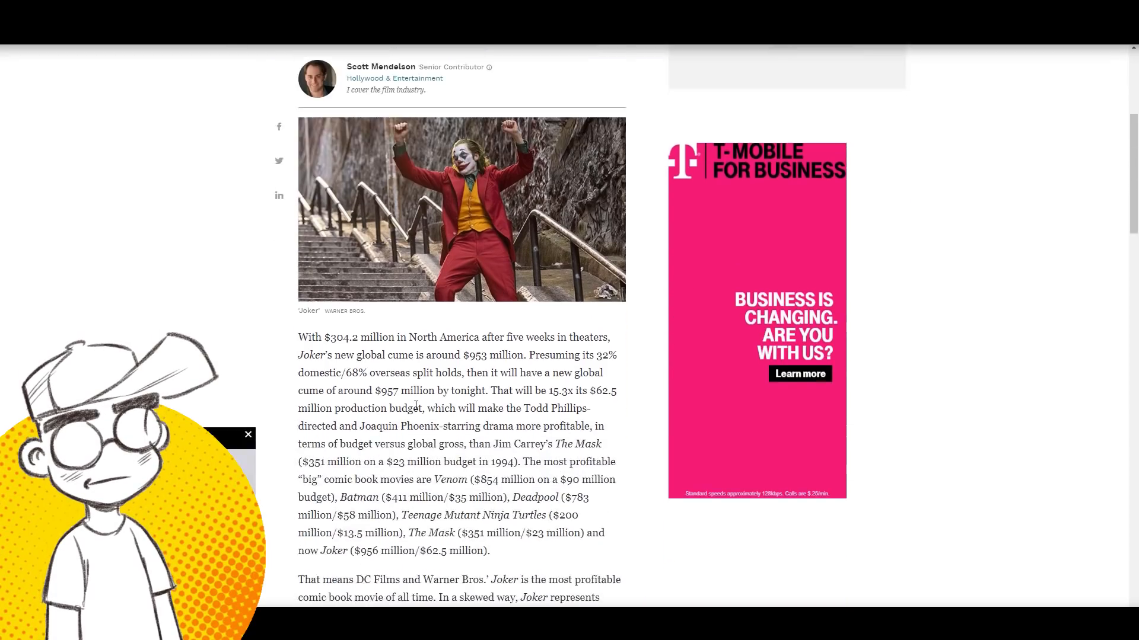
scroll(down, 3)
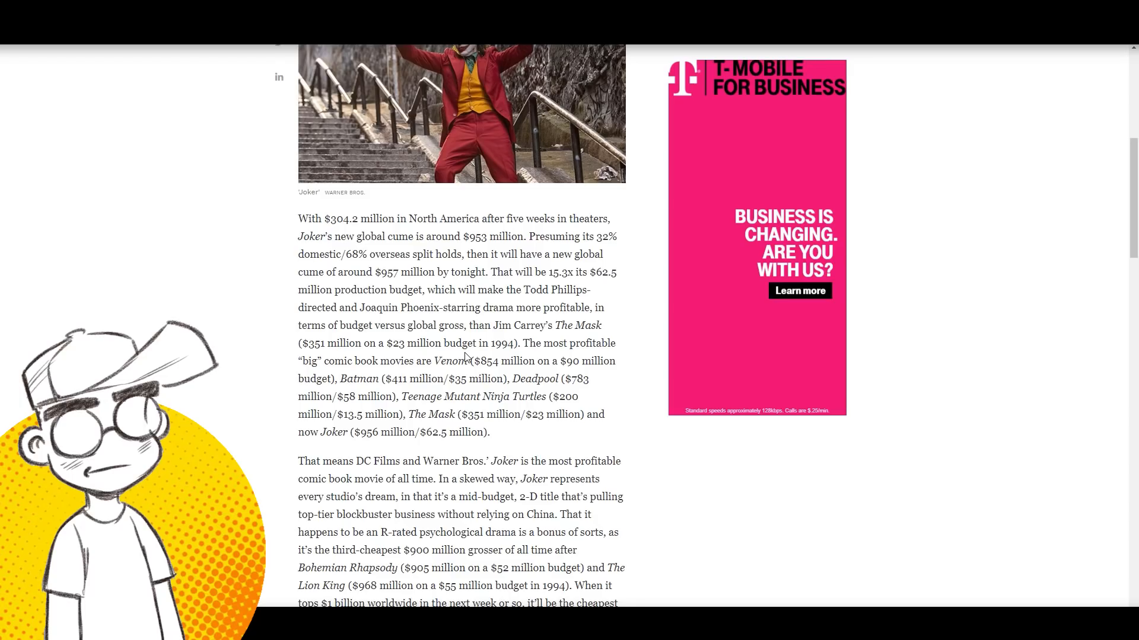
mouse_move(470, 287)
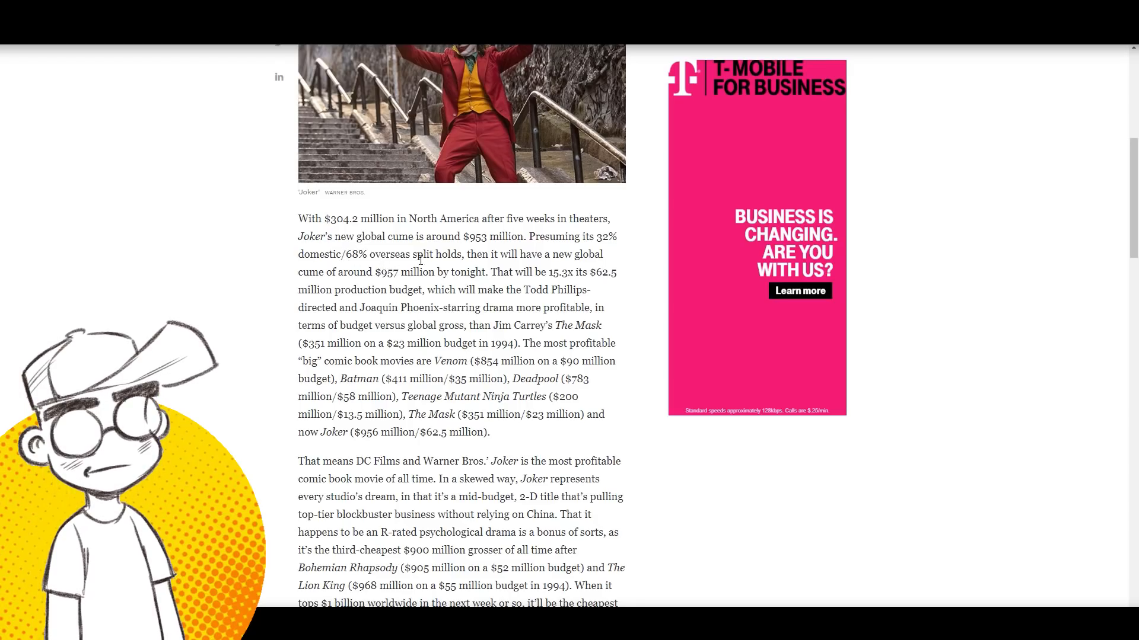
mouse_move(365, 286)
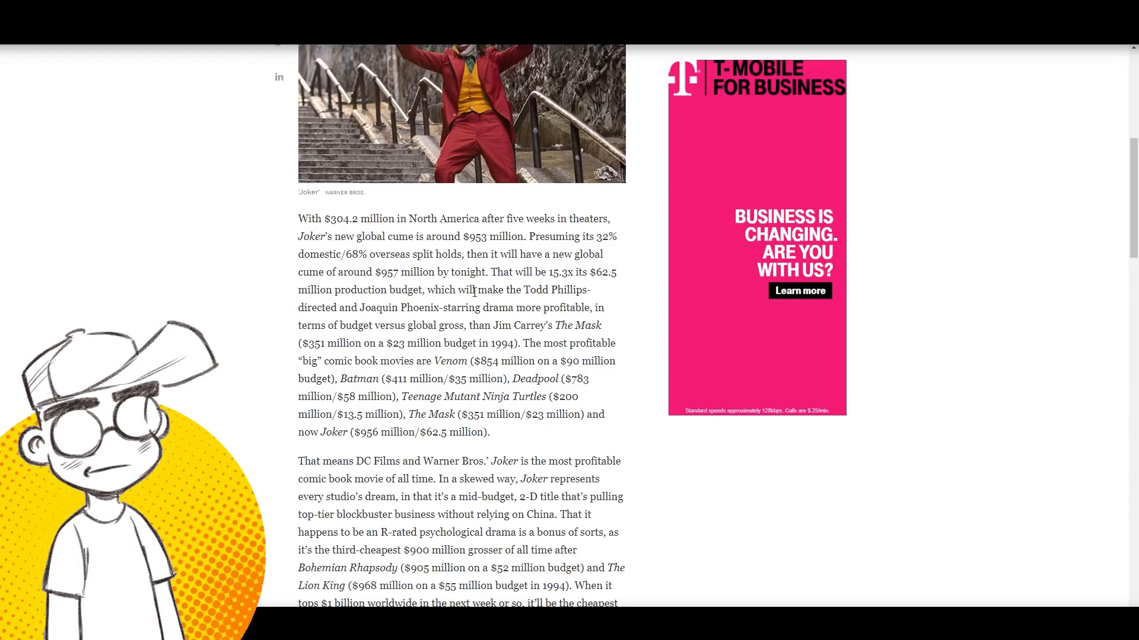
scroll(down, 3)
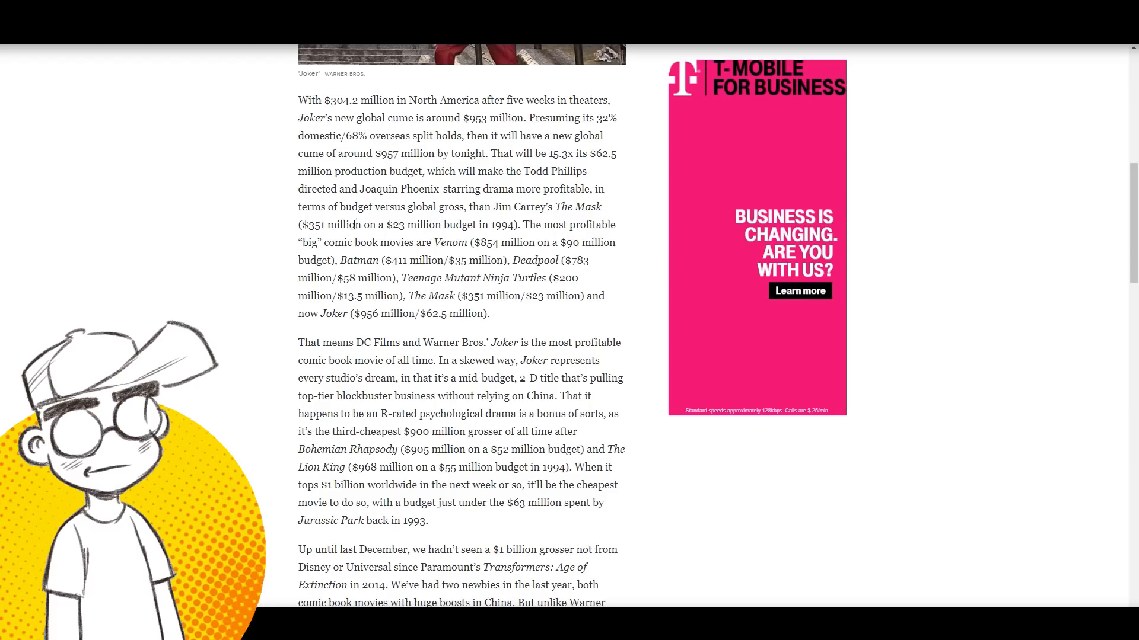
mouse_move(485, 207)
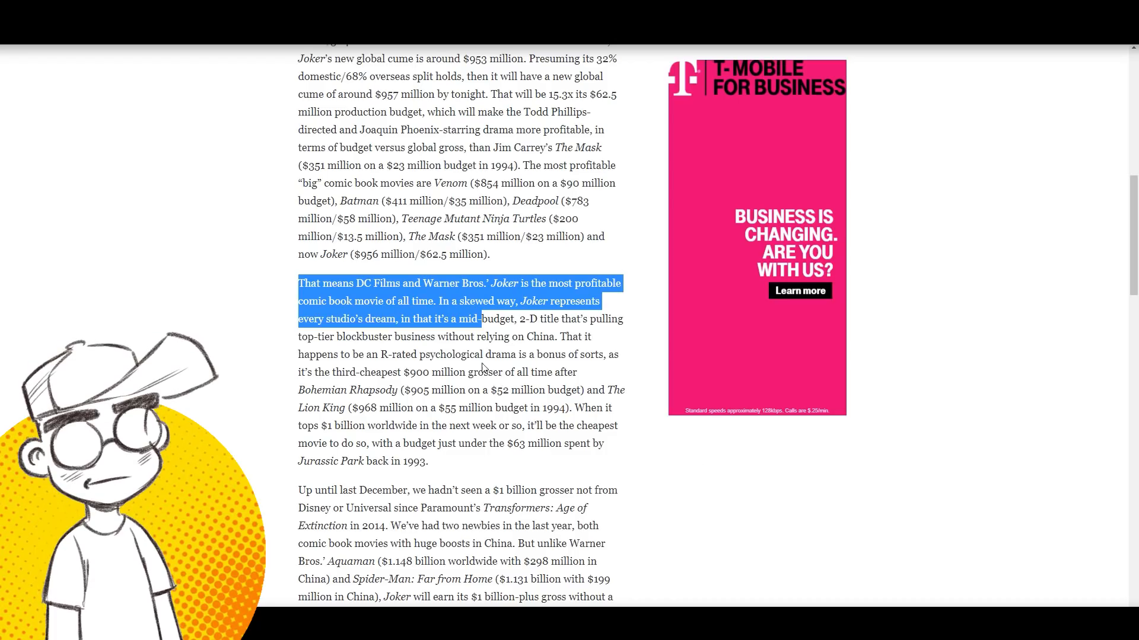
Step: Scroll further and highlight the phrase 'without relying on China'
scroll(down, 3)
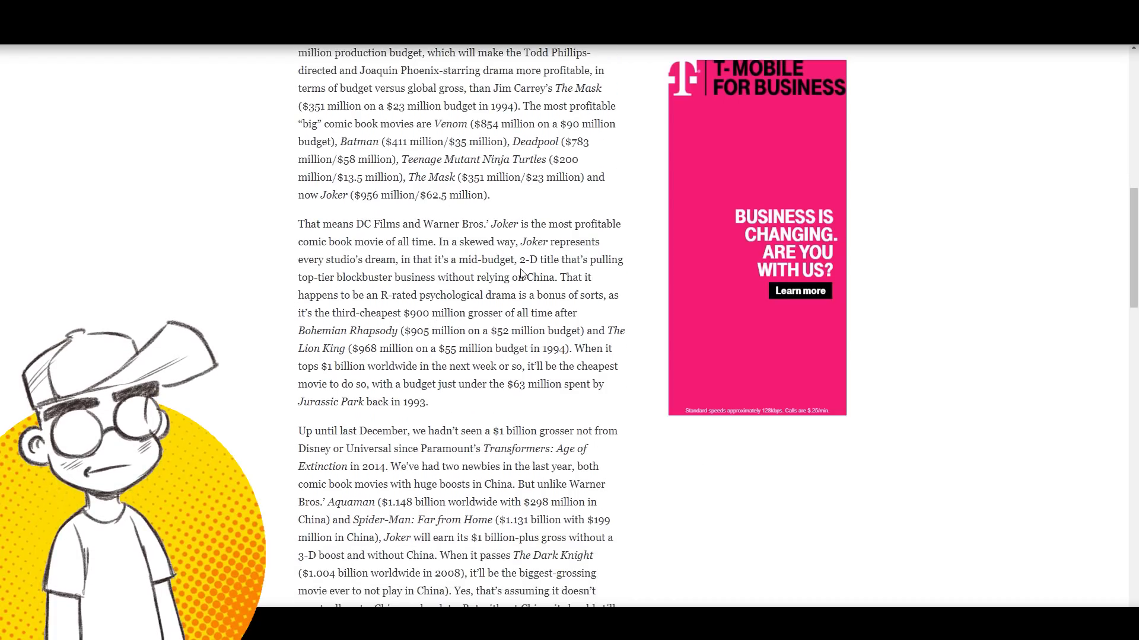
double_click(530, 260)
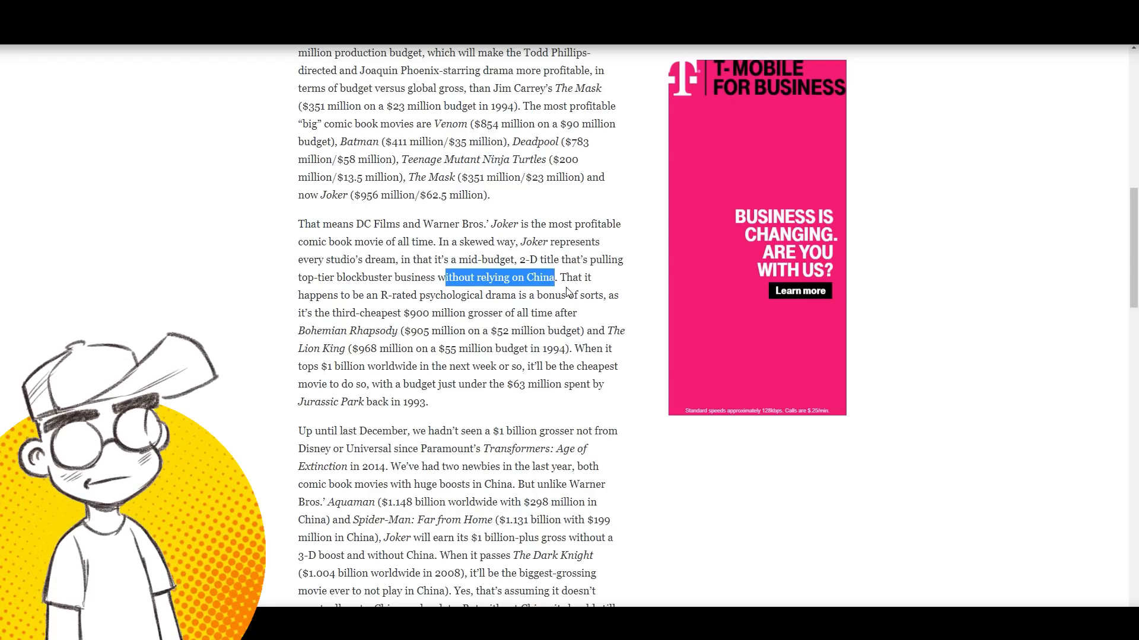
Step: Deselect the highlighted 'without relying on China' phrase
click(588, 326)
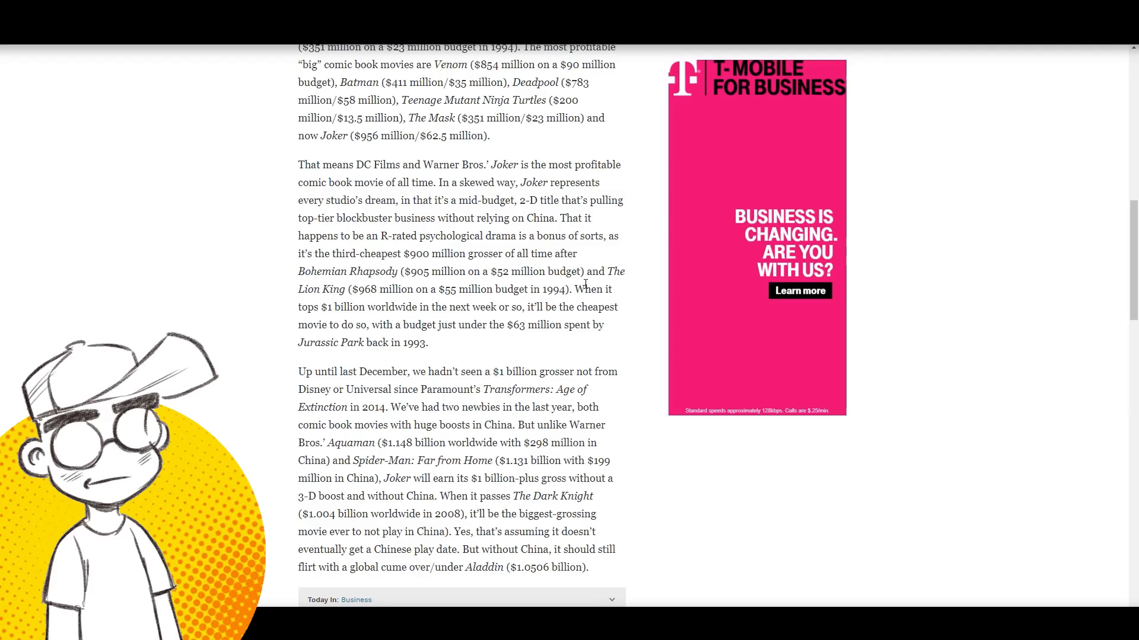
scroll(down, 3)
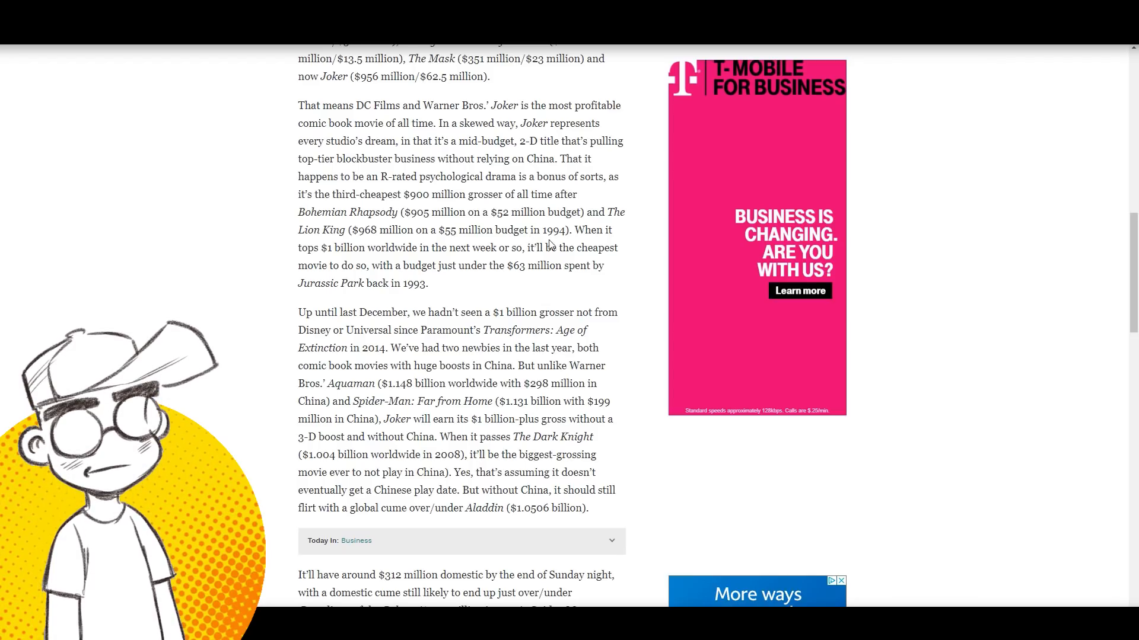
scroll(down, 3)
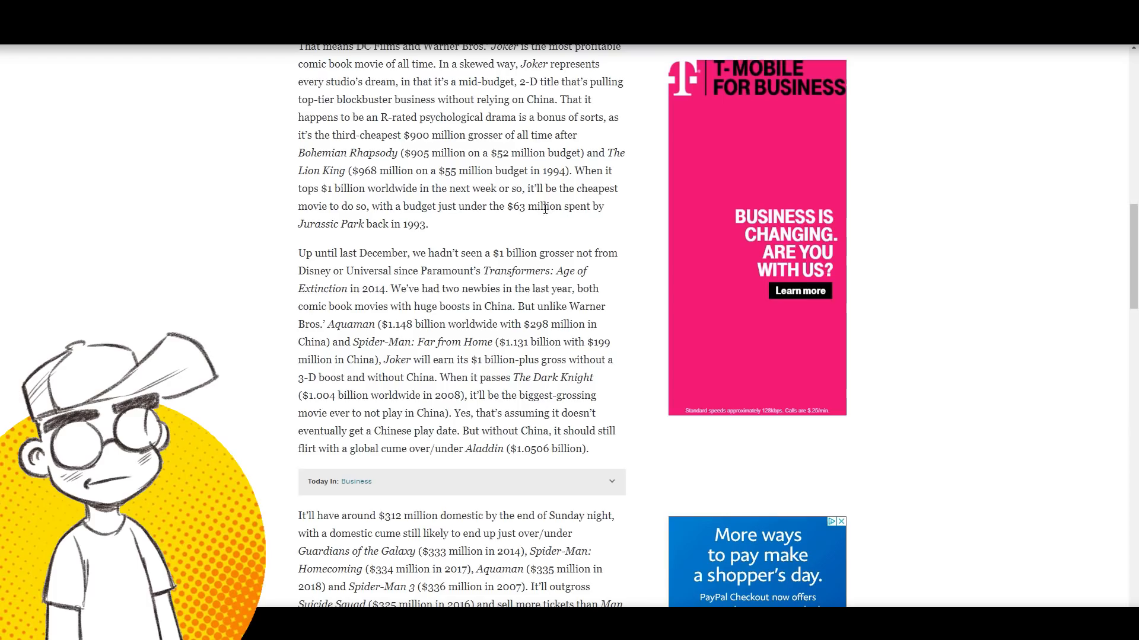
mouse_move(430, 240)
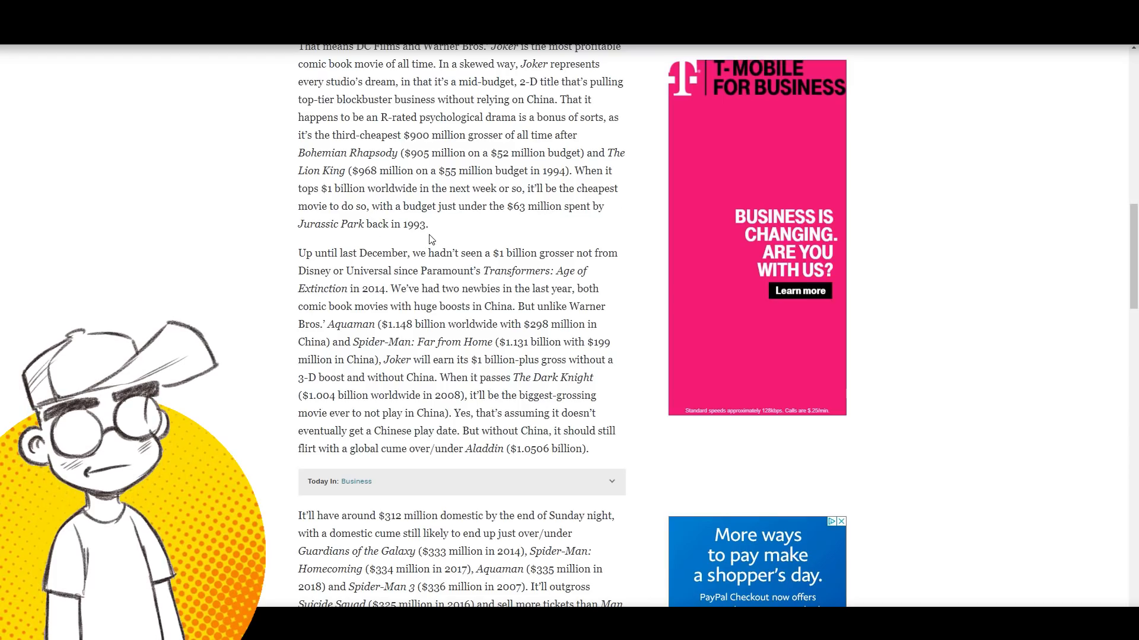
scroll(down, 3)
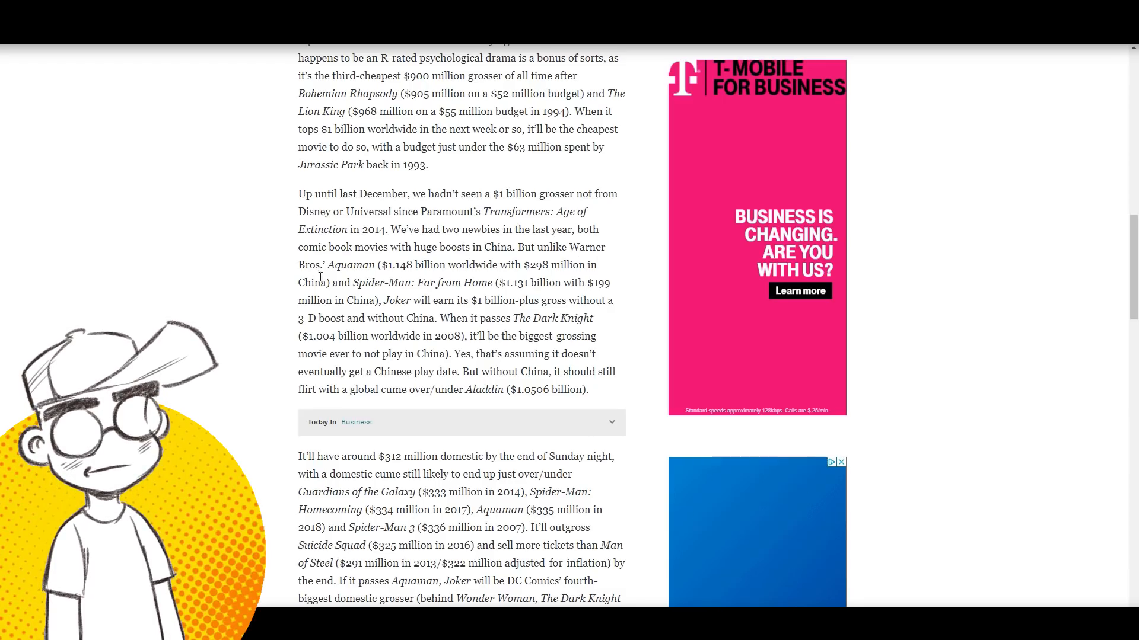
scroll(down, 3)
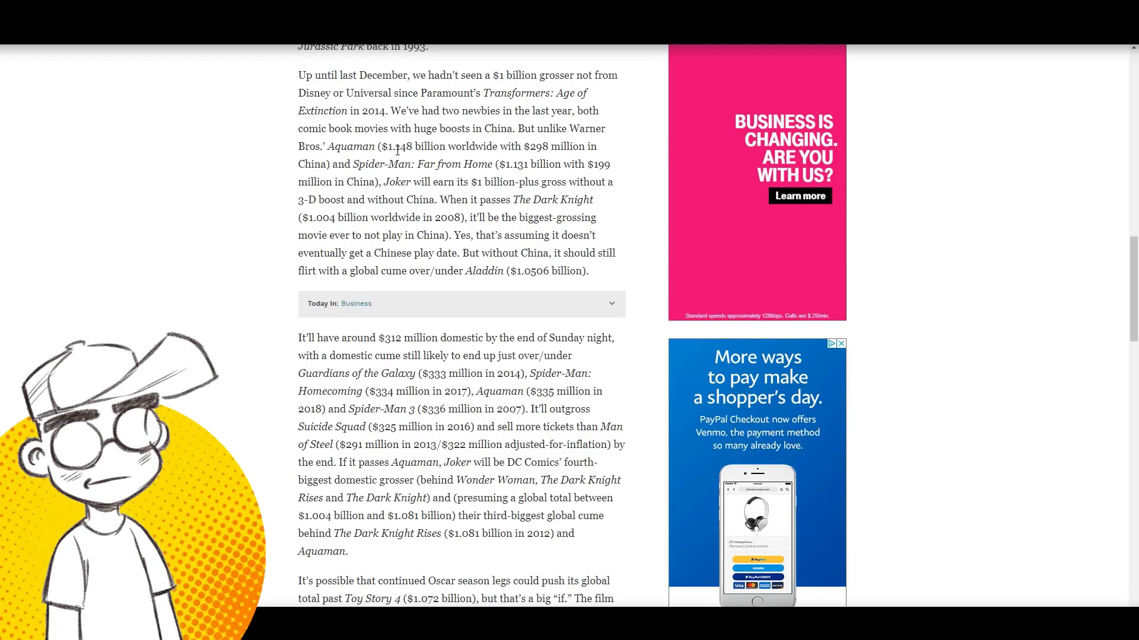
mouse_move(544, 159)
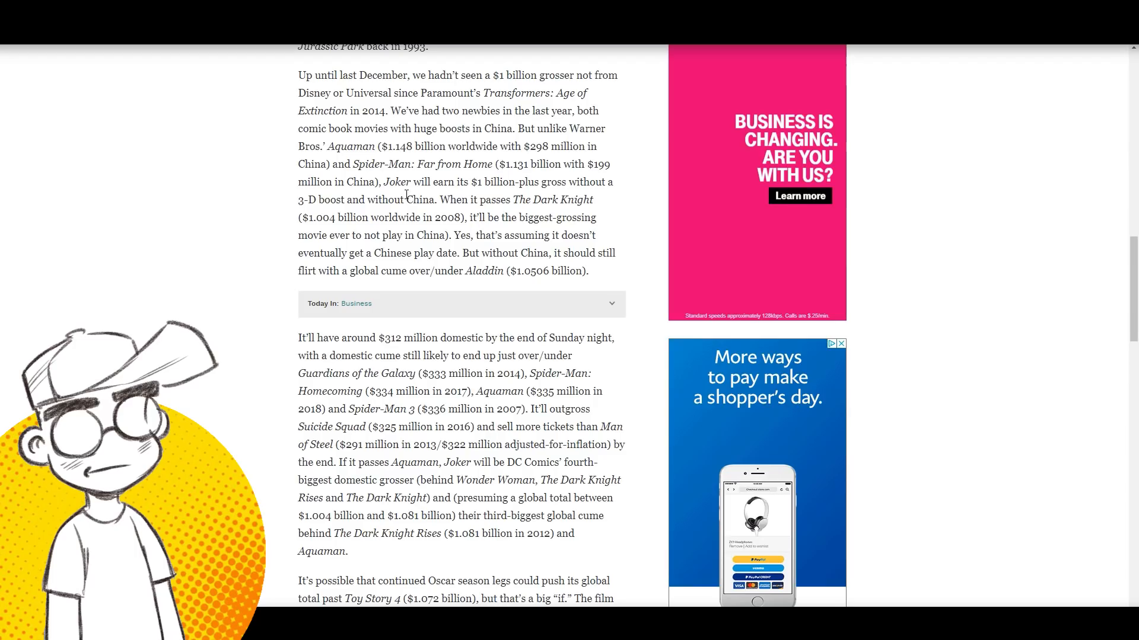
drag(410, 181, 403, 200)
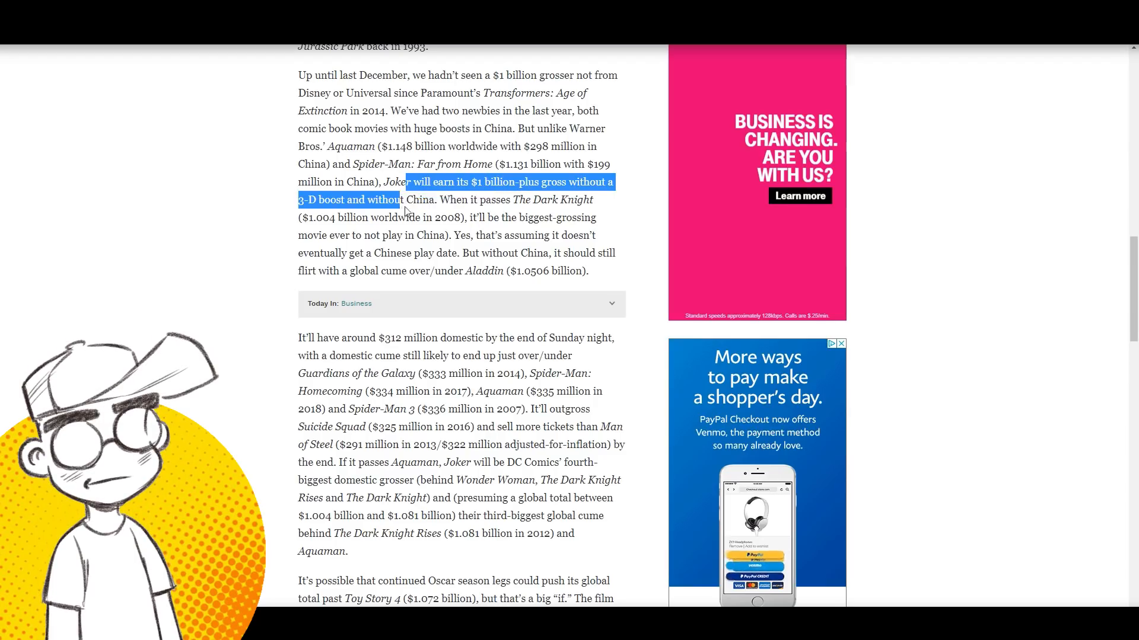
drag(397, 200, 434, 200)
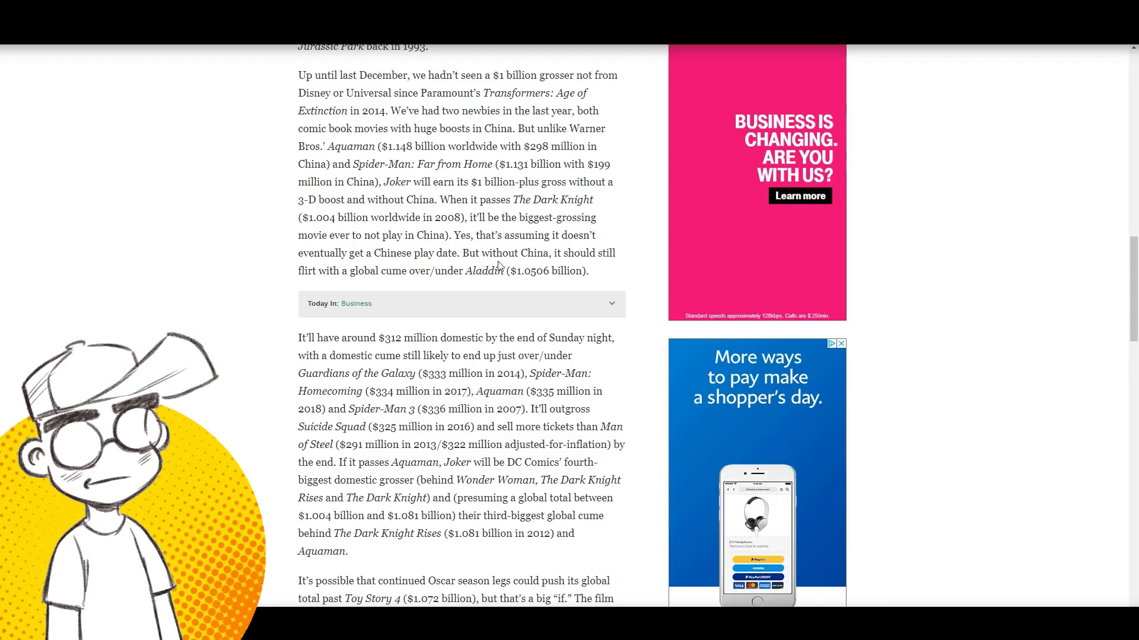
scroll(down, 3)
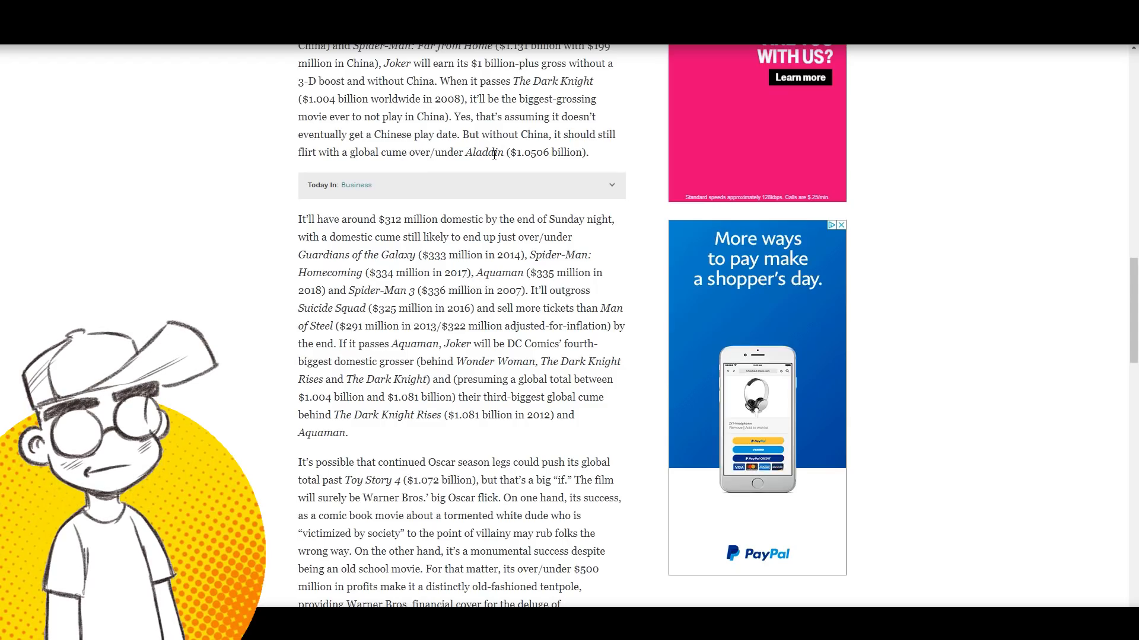
scroll(down, 3)
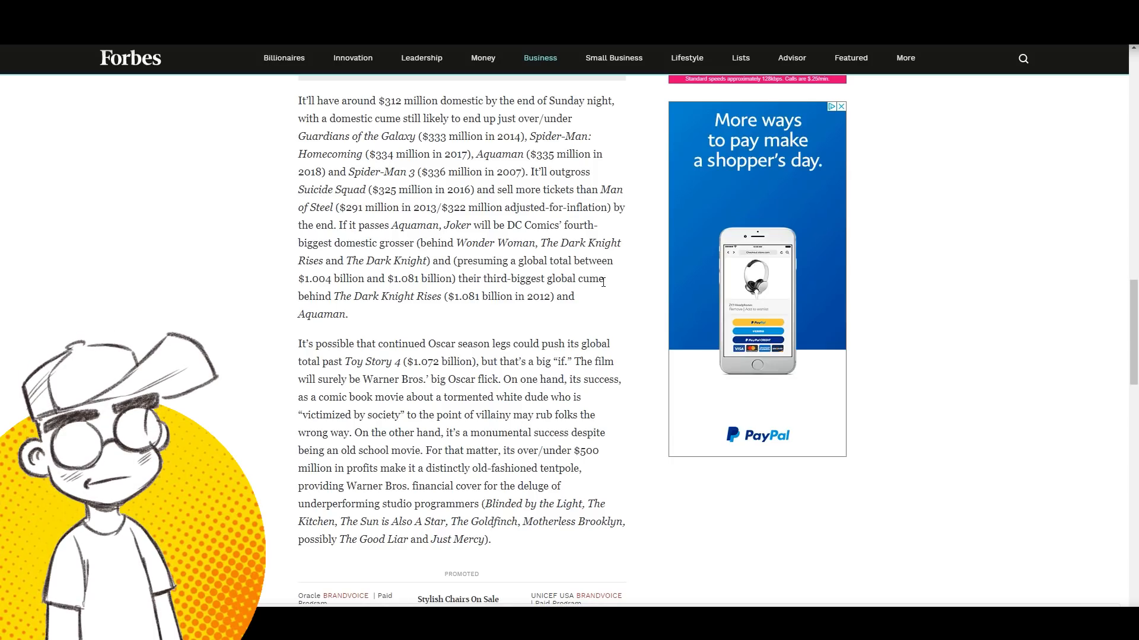
scroll(down, 3)
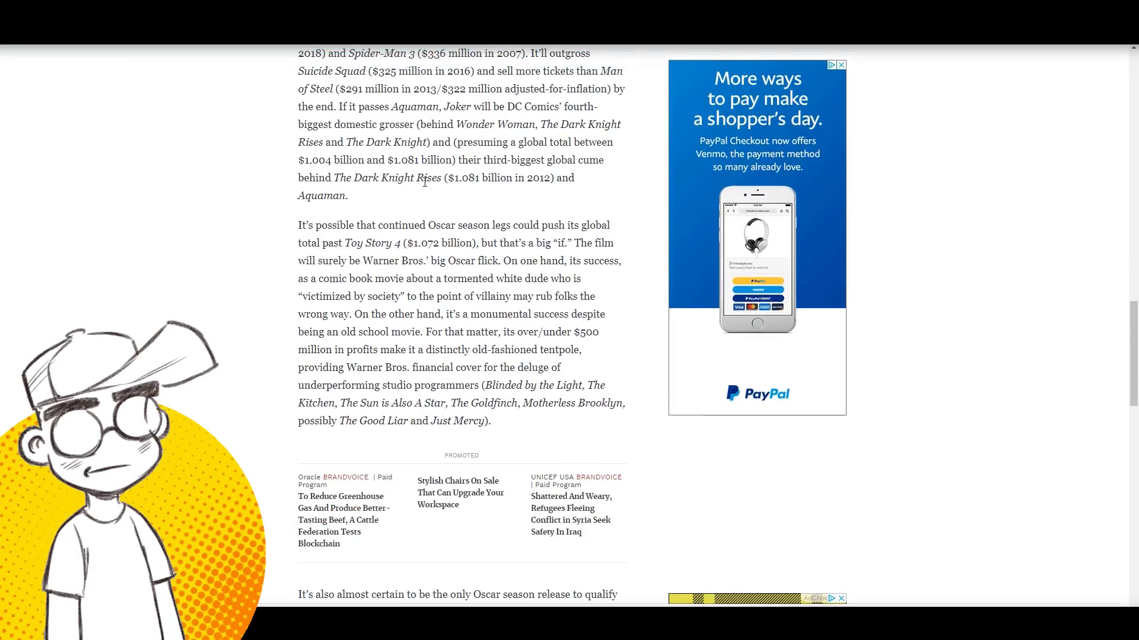
scroll(down, 3)
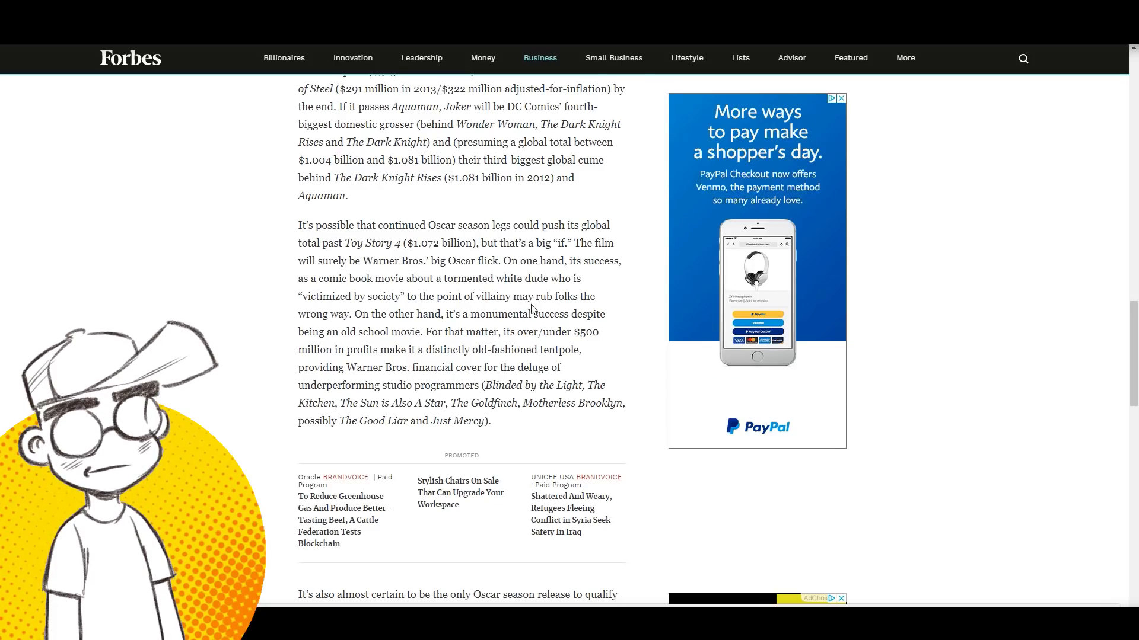
scroll(down, 3)
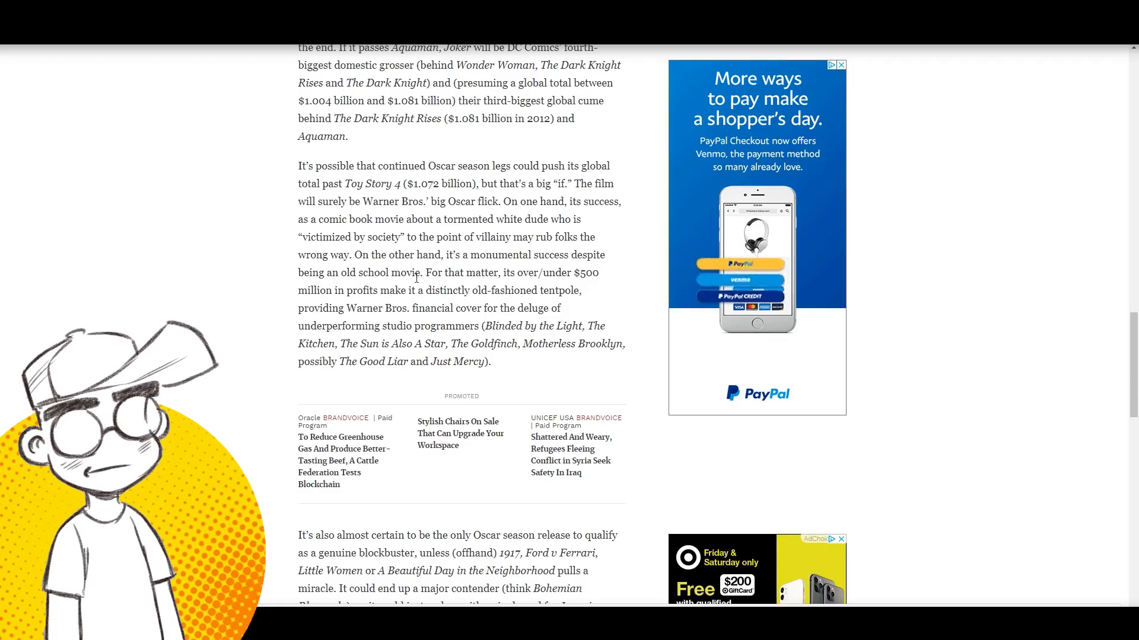
Step: Highlight the 'monumental success' sentence and read the Forbes article to its end
double_click(360, 255)
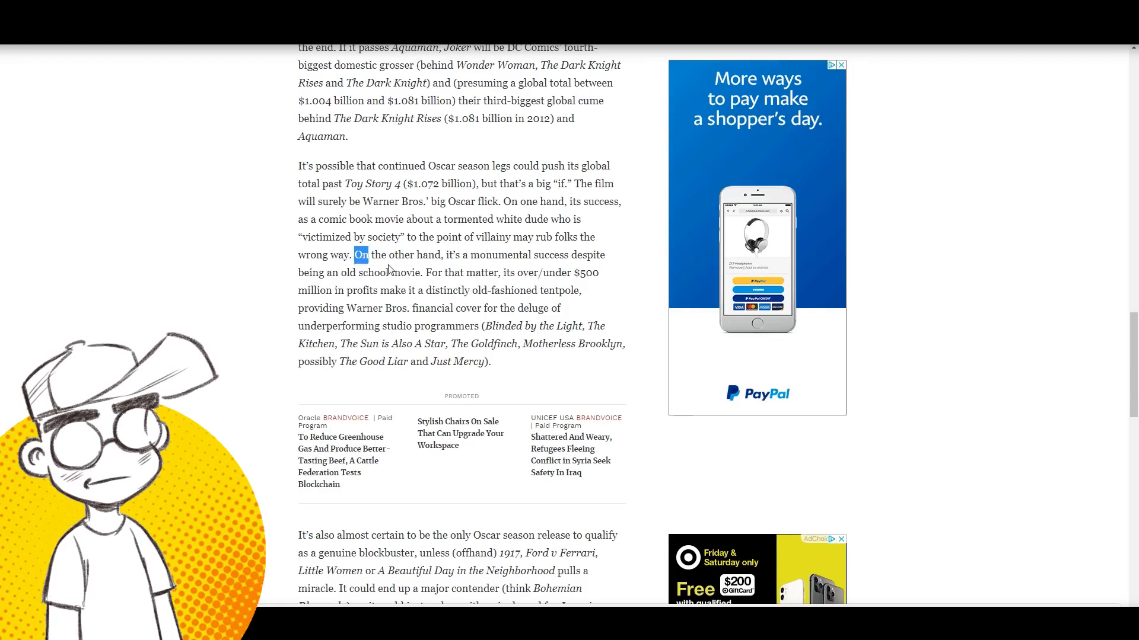
drag(361, 255, 423, 272)
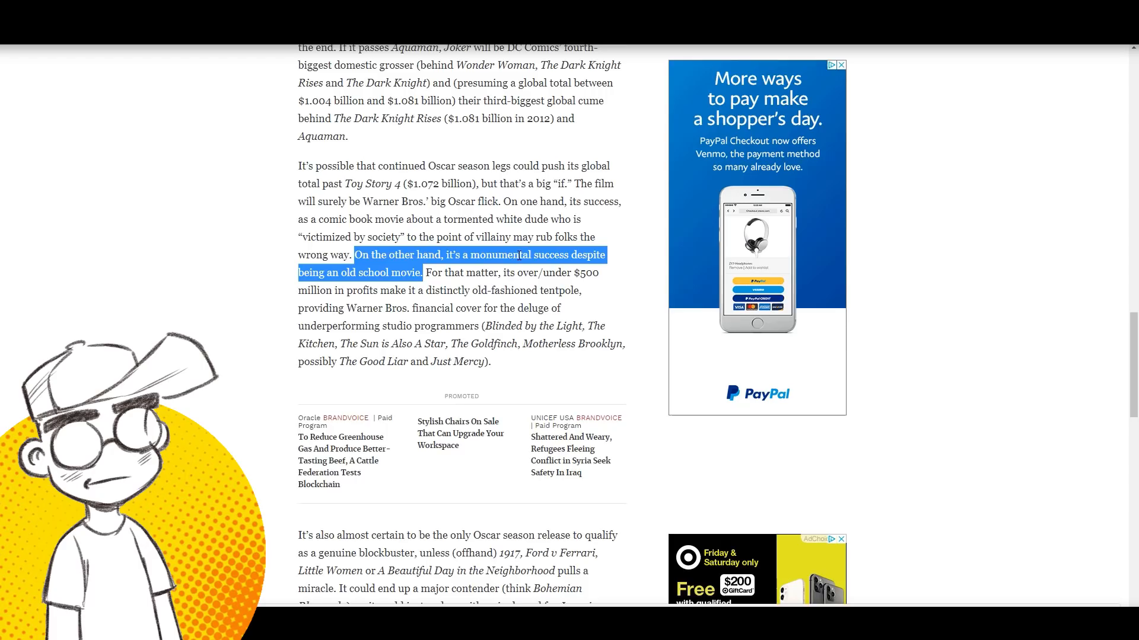
scroll(down, 3)
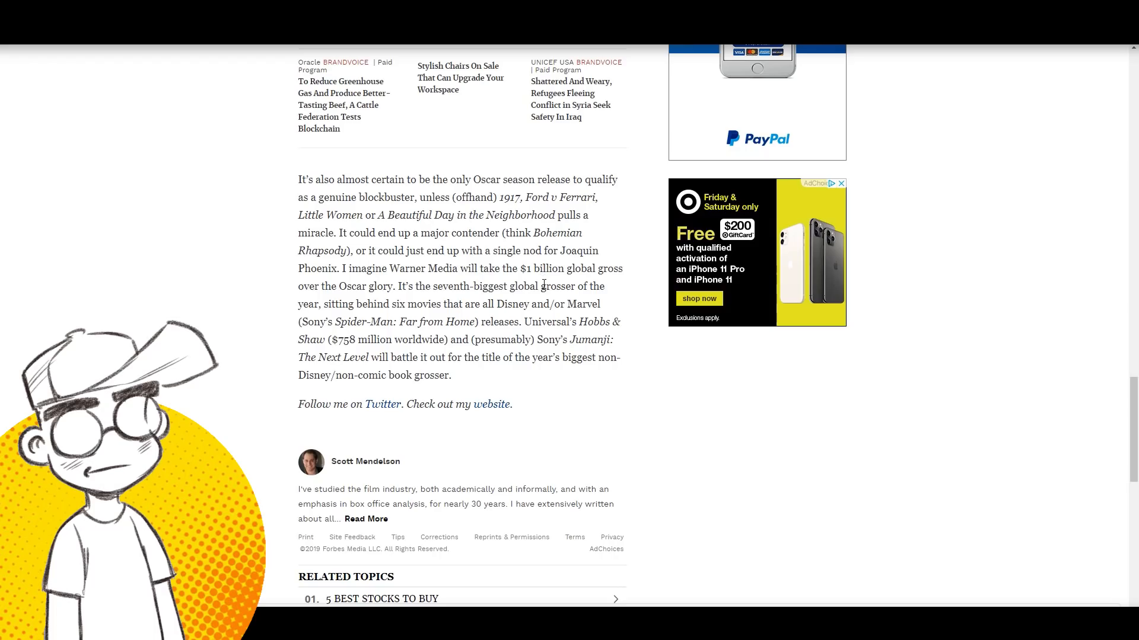
scroll(up, 3)
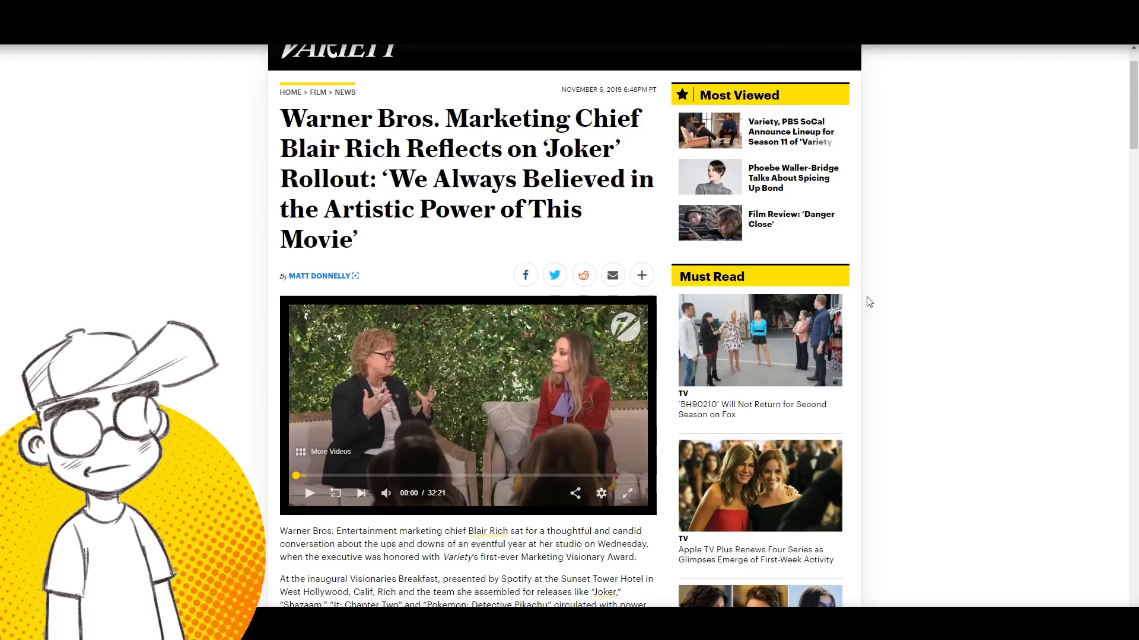
Step: Read the Variety Blair Rich interview down past her quotes to the panel listing
scroll(down, 3)
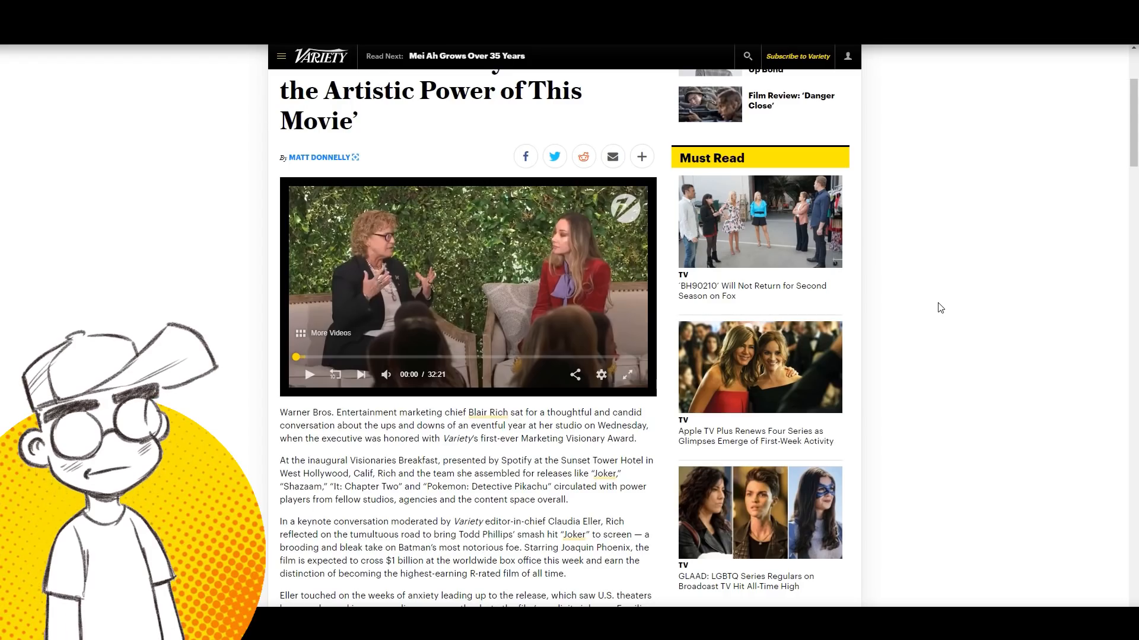
scroll(down, 3)
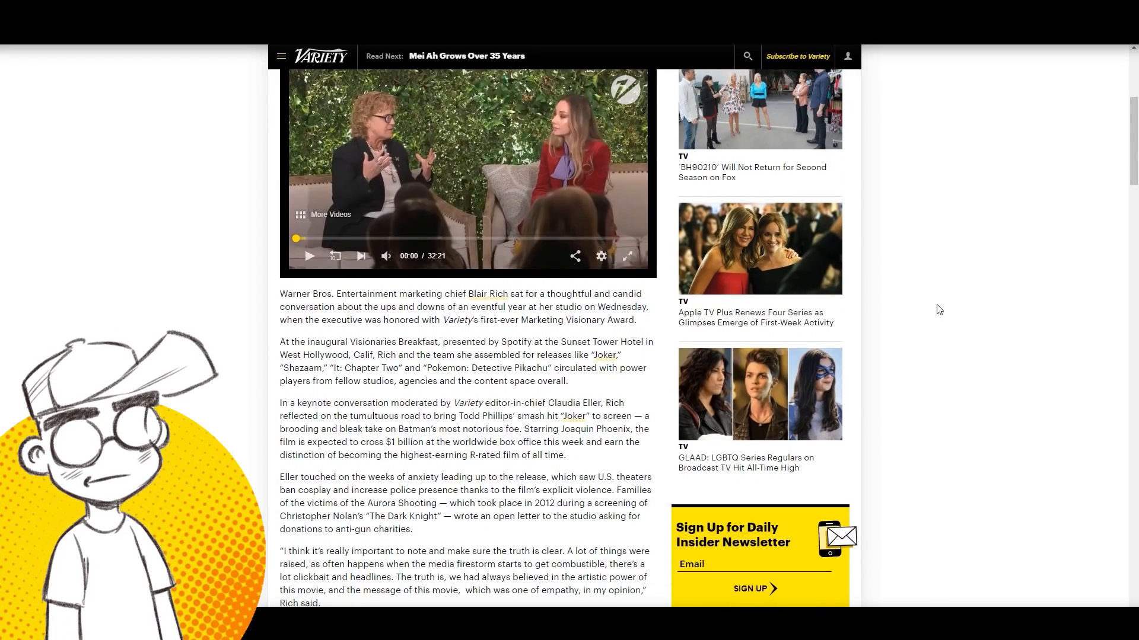
scroll(down, 3)
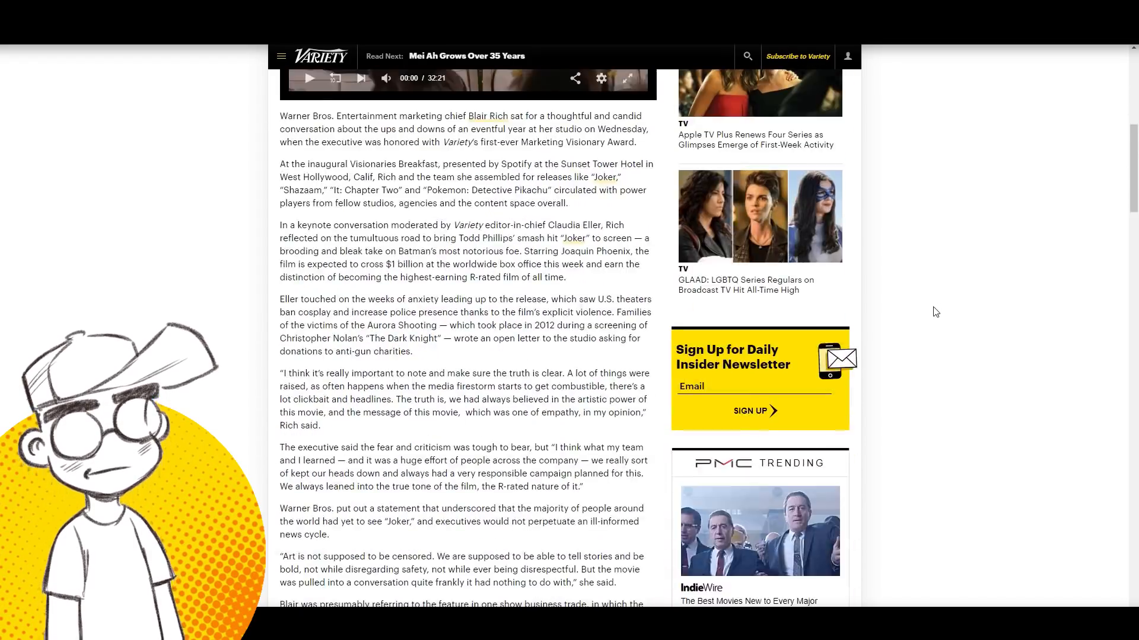
scroll(down, 3)
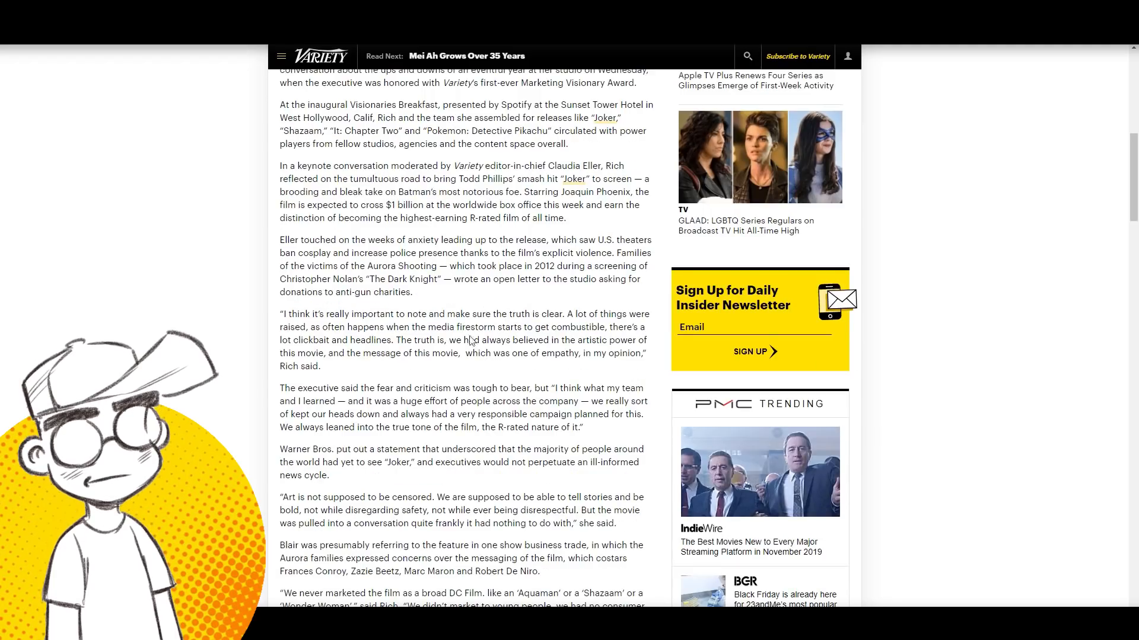
scroll(down, 3)
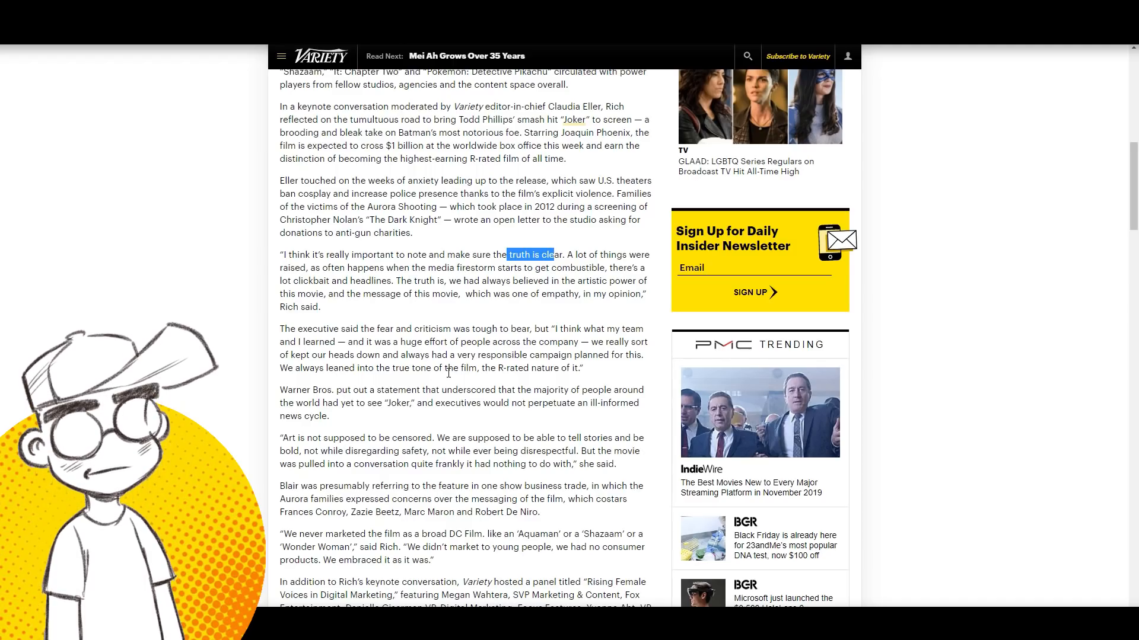
scroll(down, 3)
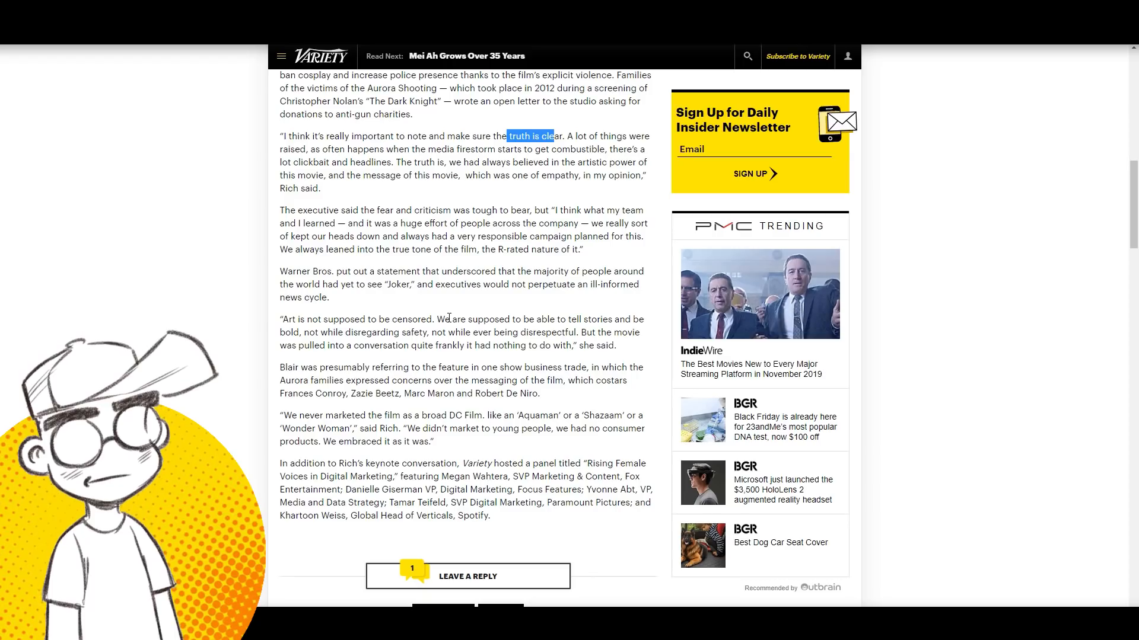
mouse_move(400, 292)
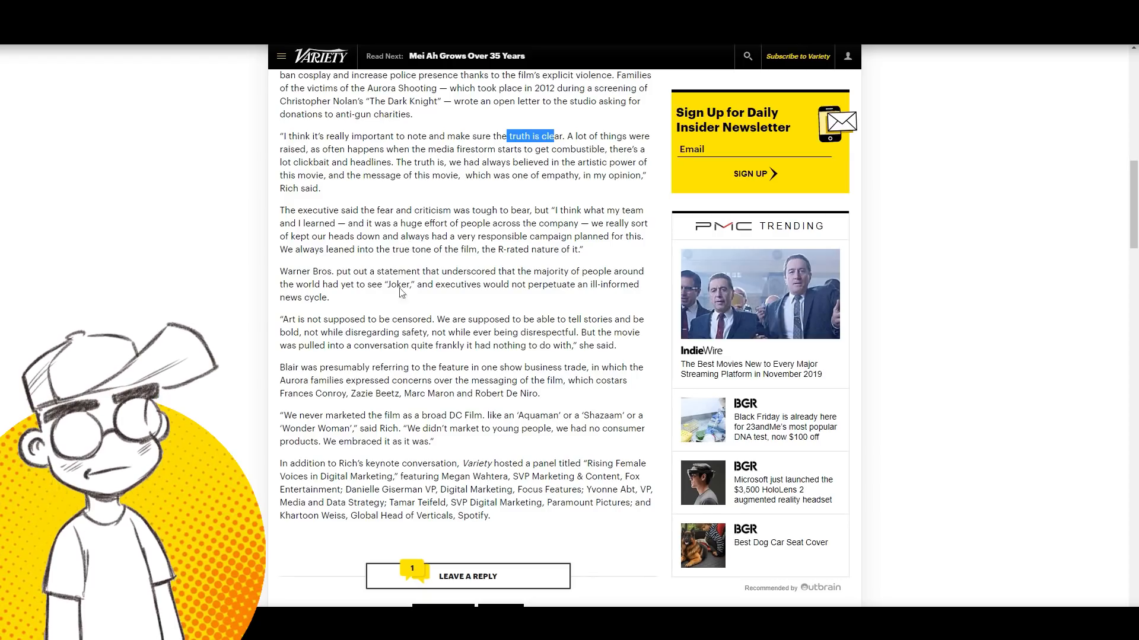
mouse_move(349, 301)
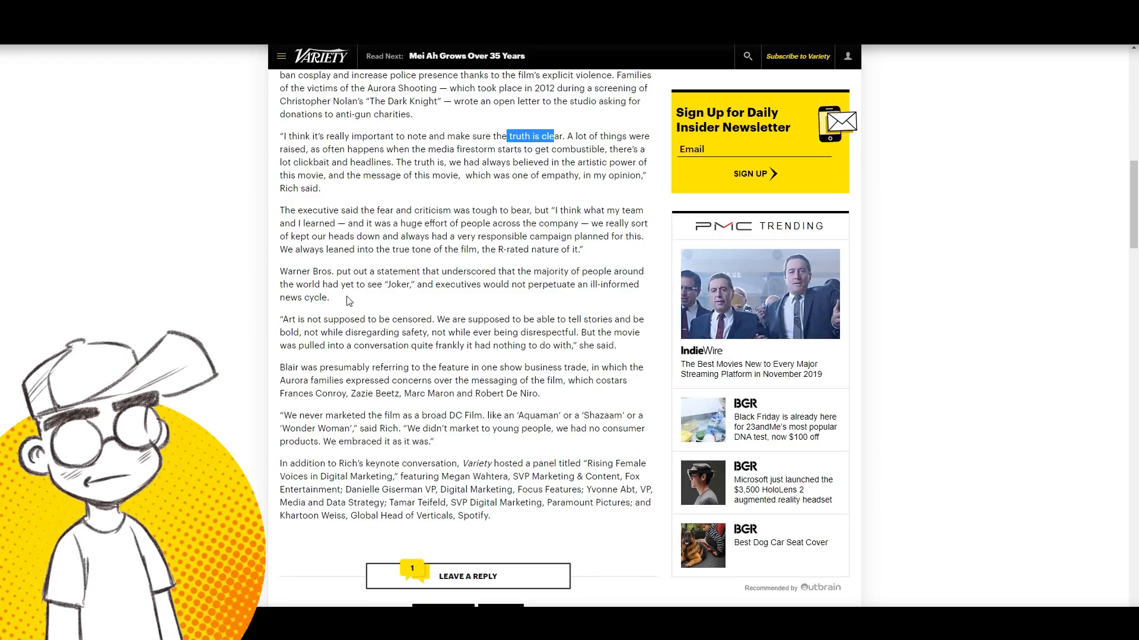
scroll(down, 3)
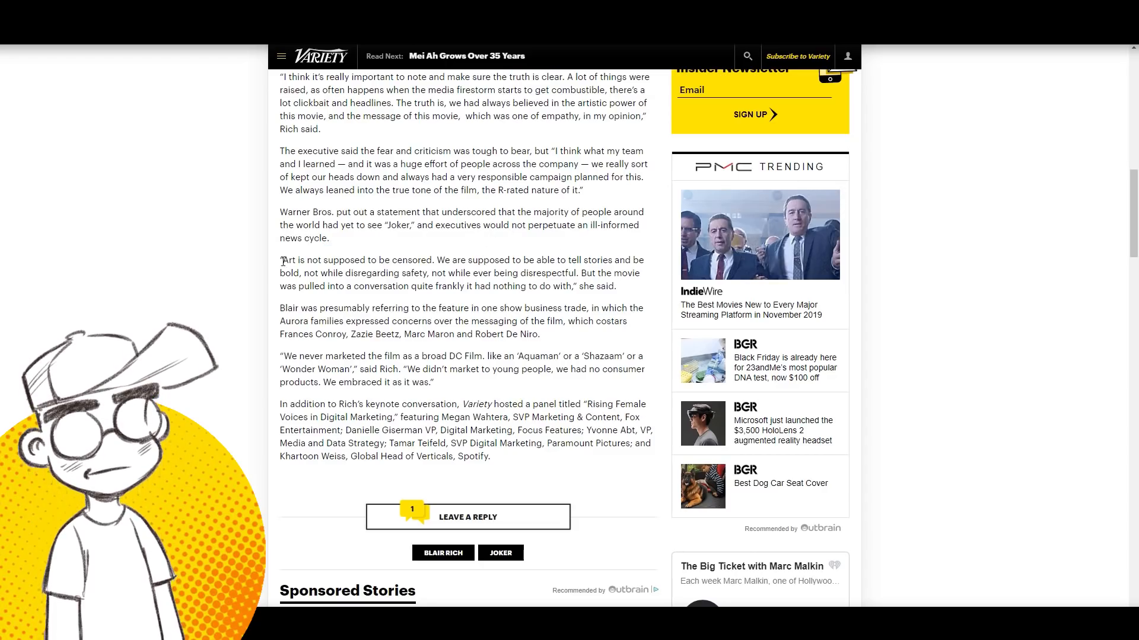
Step: Highlight 'Art is not supposed to be censored.' and read further down the Variety article
drag(281, 260, 434, 260)
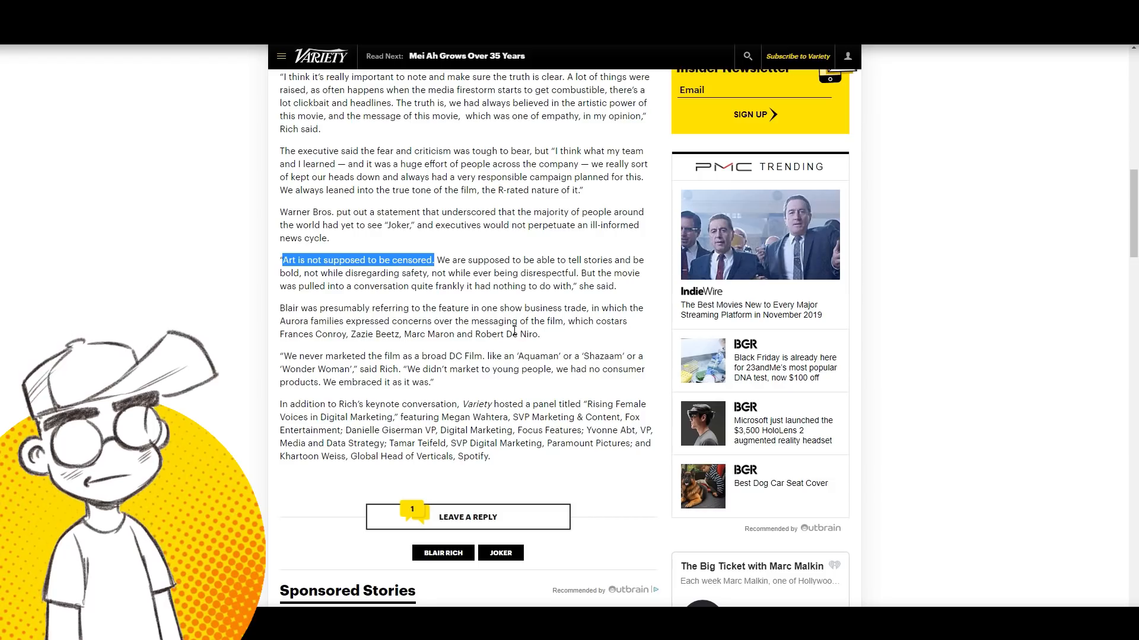
mouse_move(391, 304)
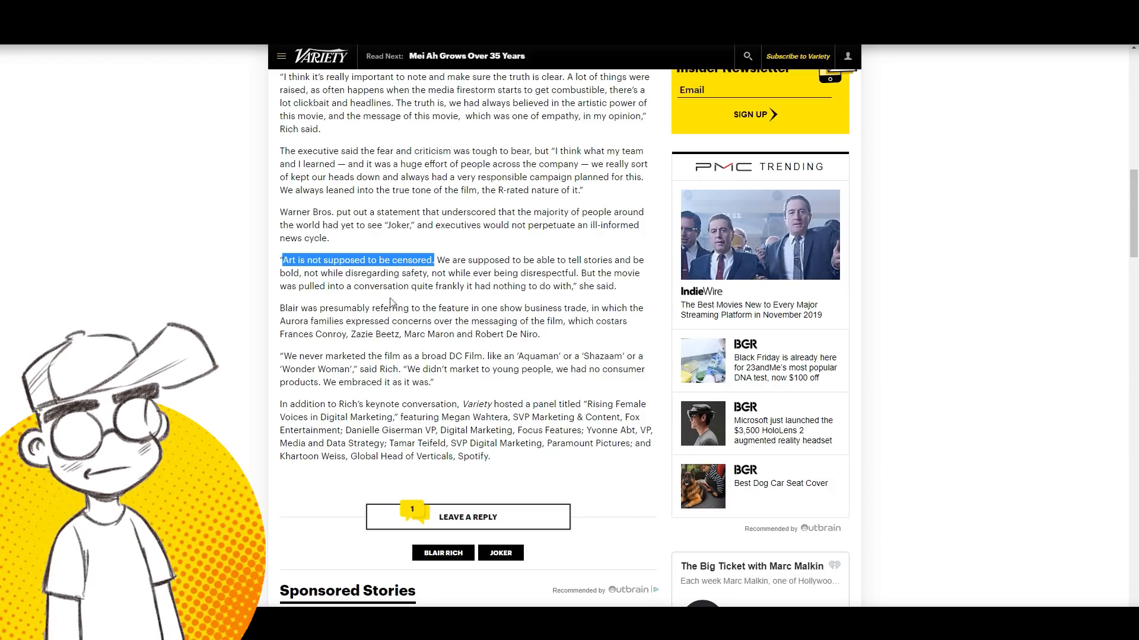
mouse_move(634, 284)
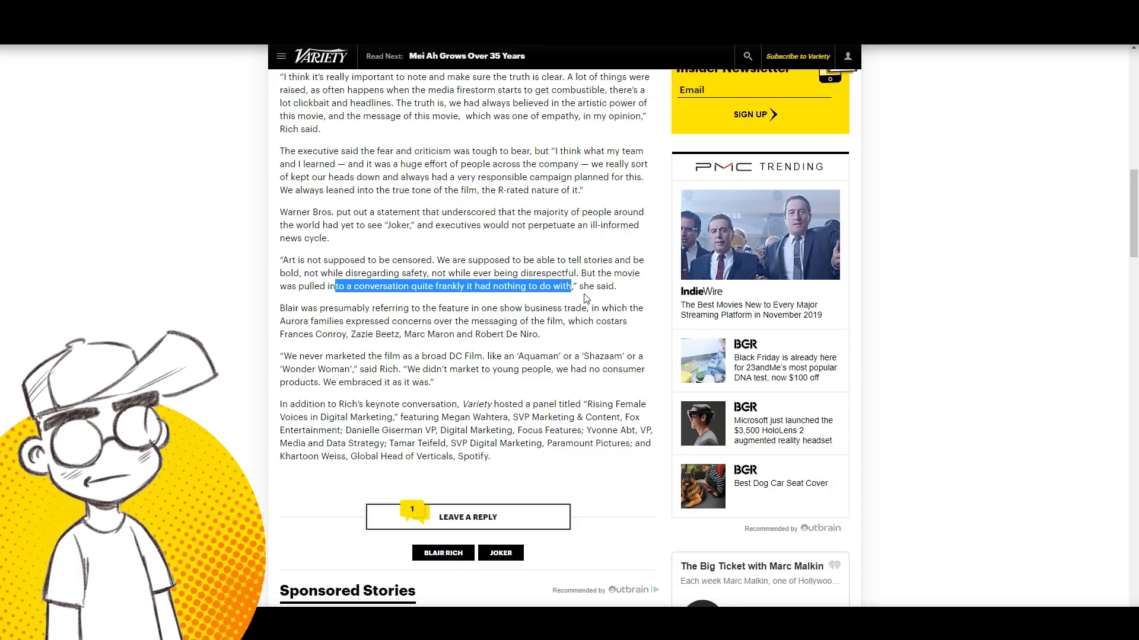
mouse_move(427, 334)
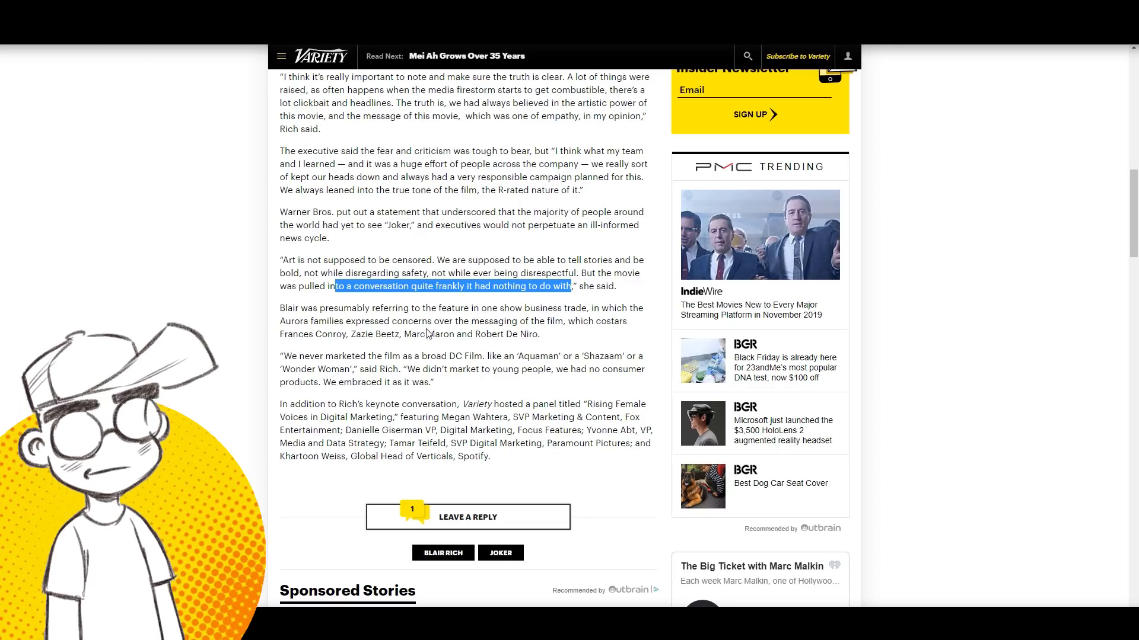
scroll(down, 3)
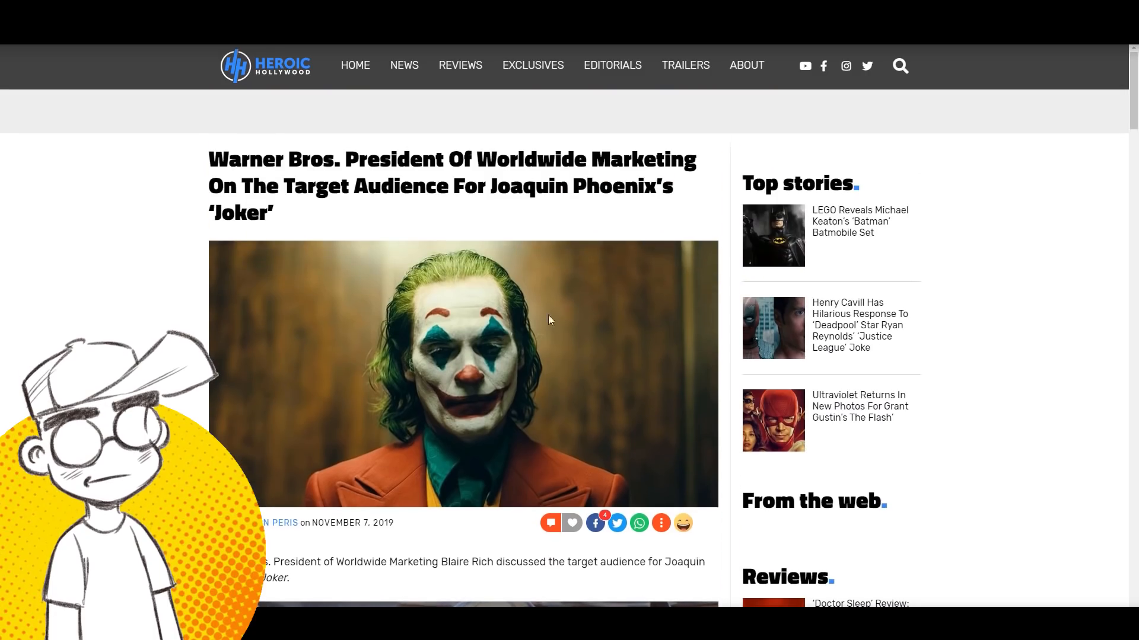
Step: Scroll to Rich's comic book fans and cinephiles quote, then clear its highlight
scroll(down, 3)
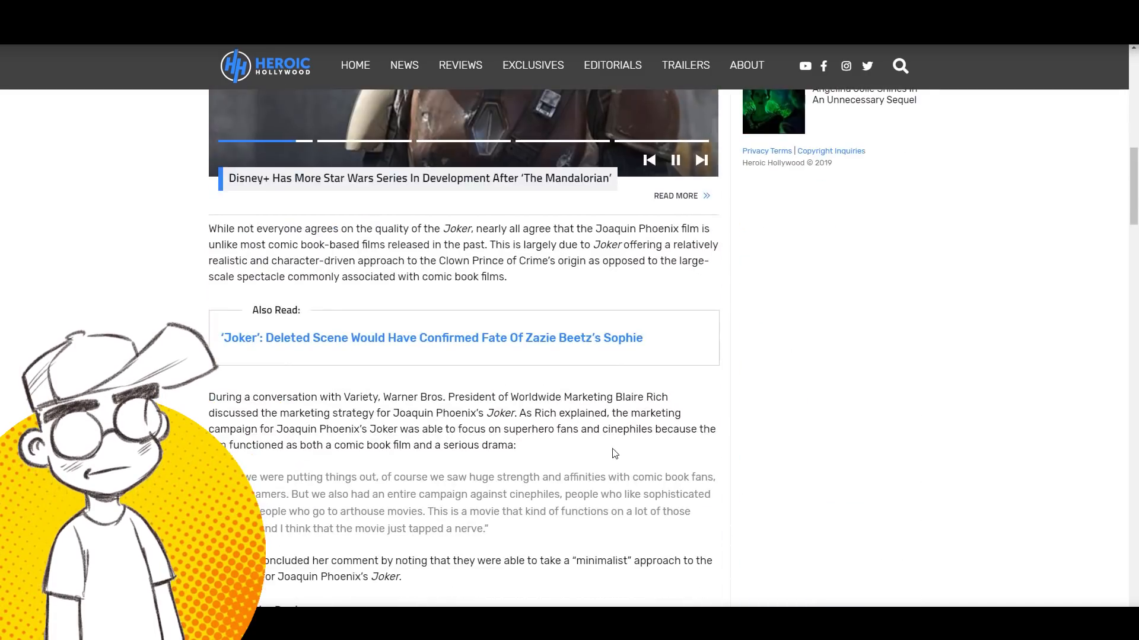
scroll(down, 3)
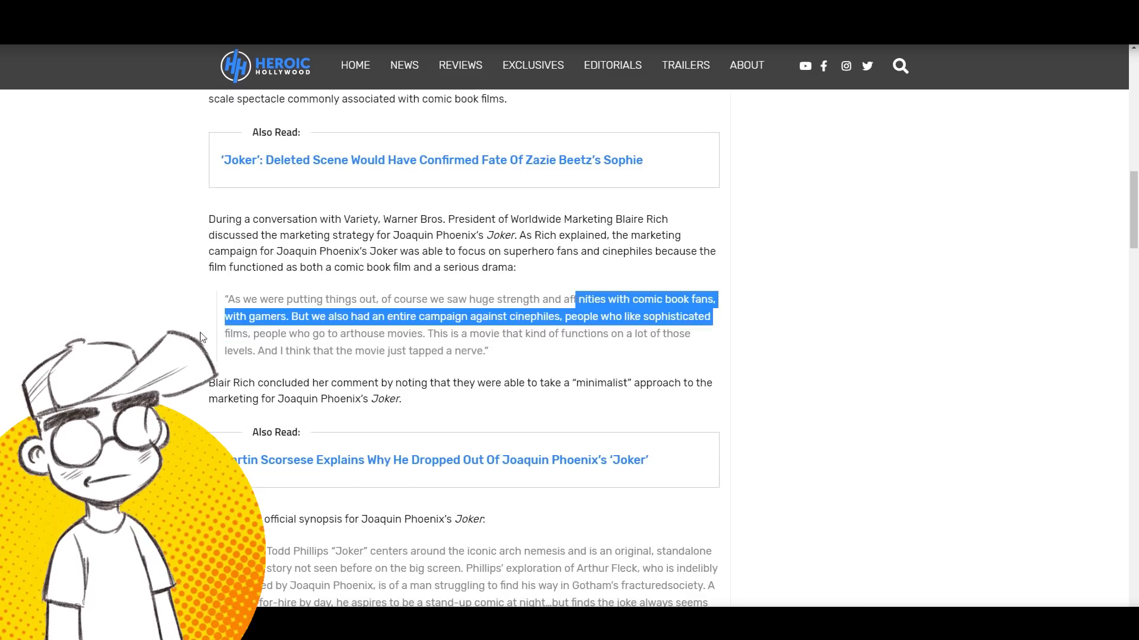
click(429, 333)
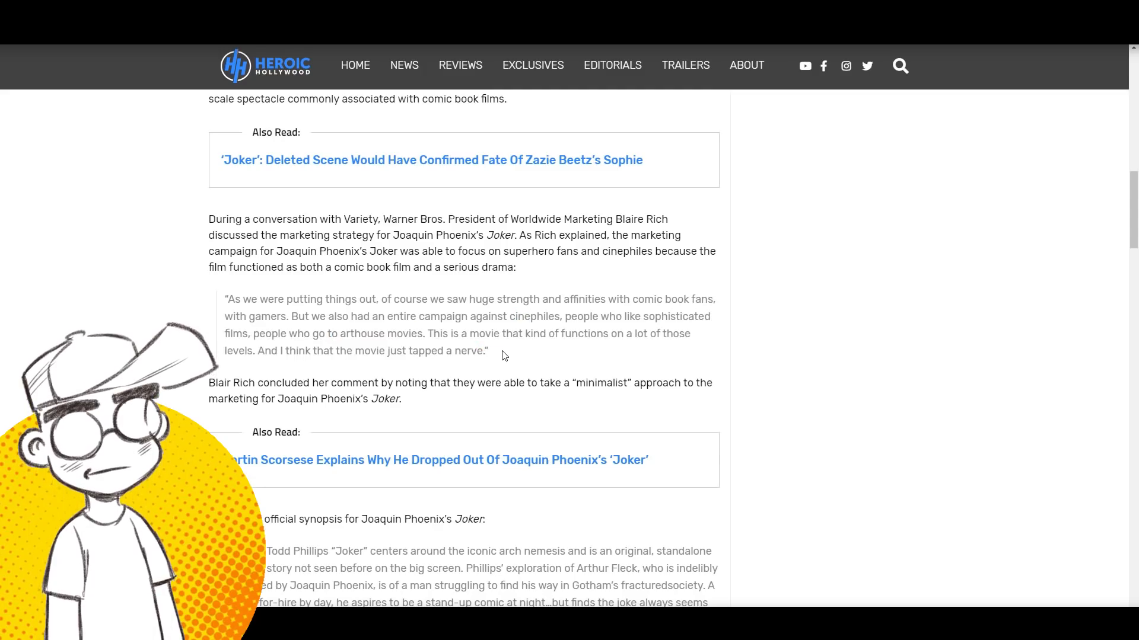
Step: Read down the Heroic Hollywood article through the Joker synopsis
scroll(down, 3)
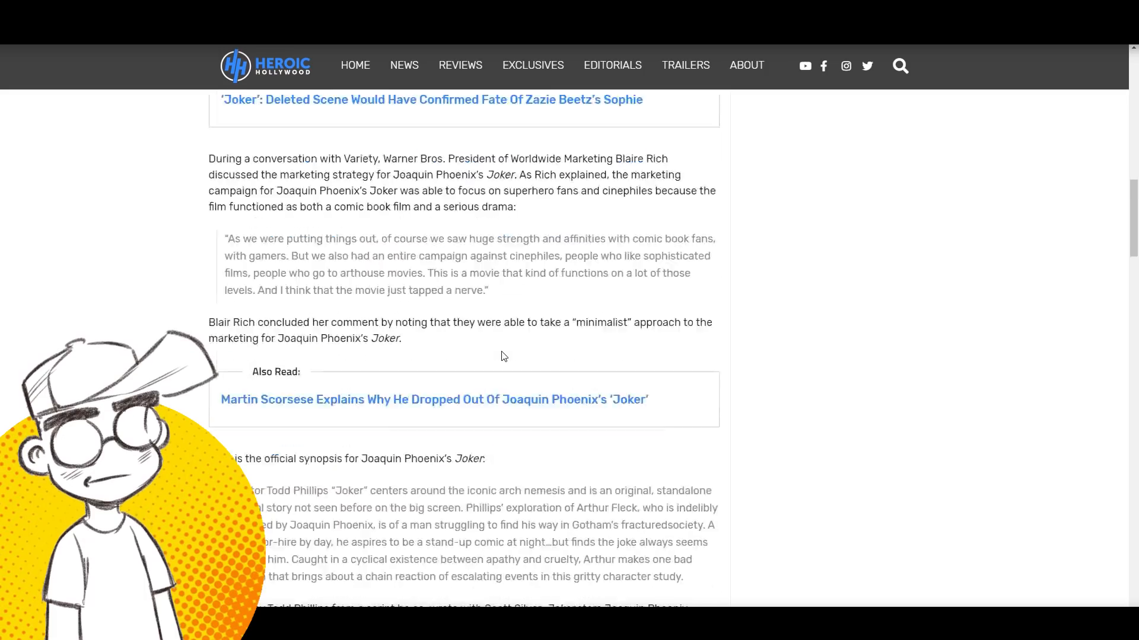
scroll(down, 3)
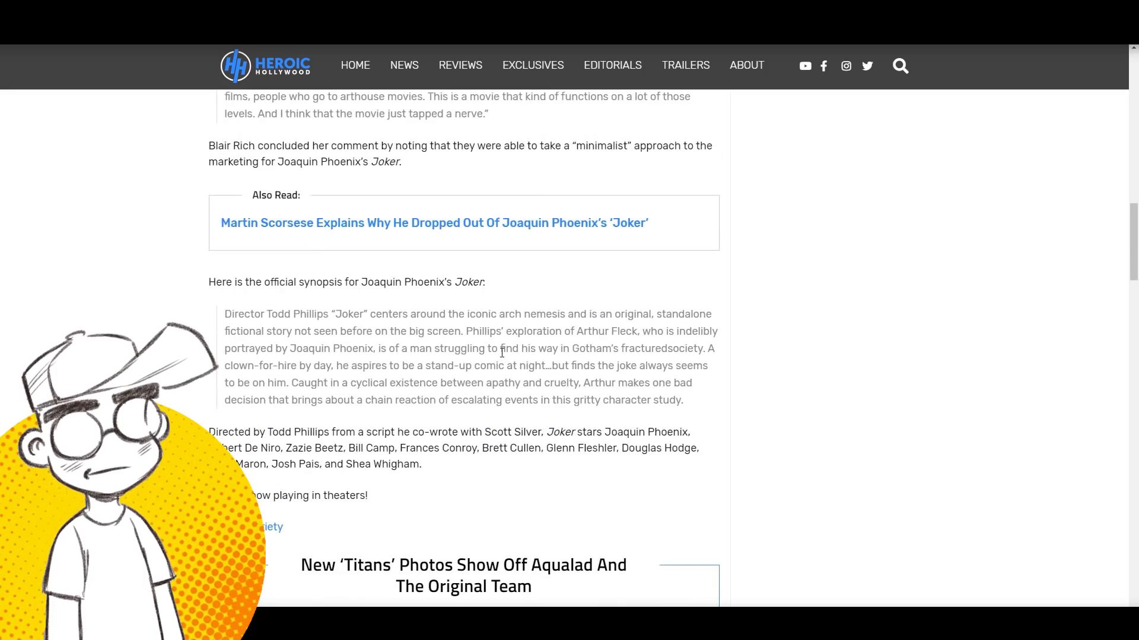
scroll(up, 3)
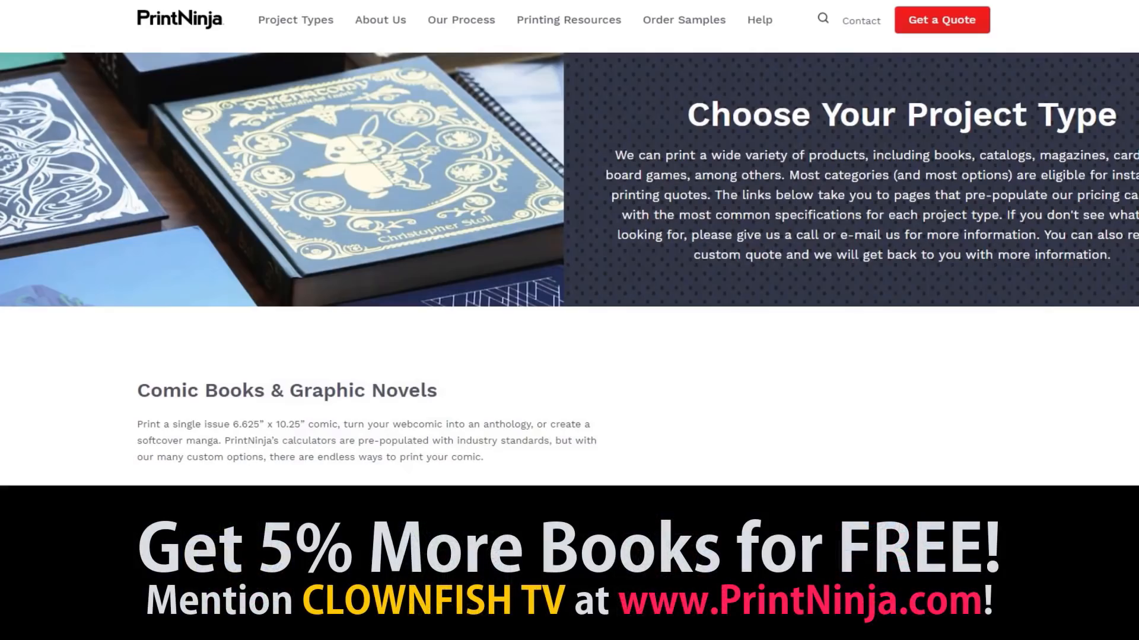
scroll(down, 3)
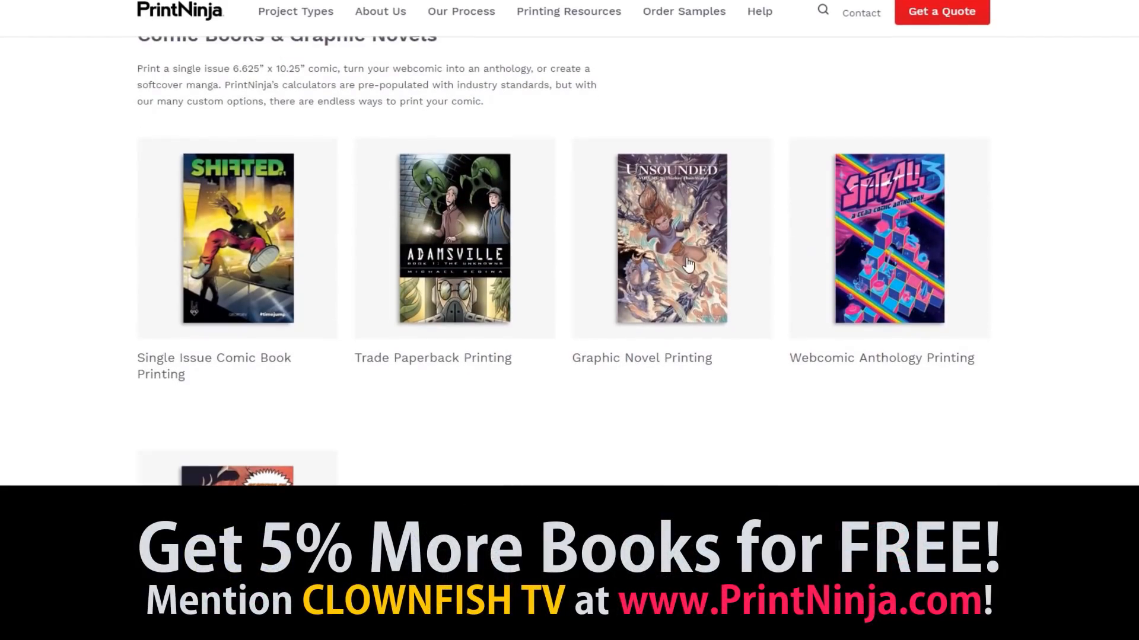